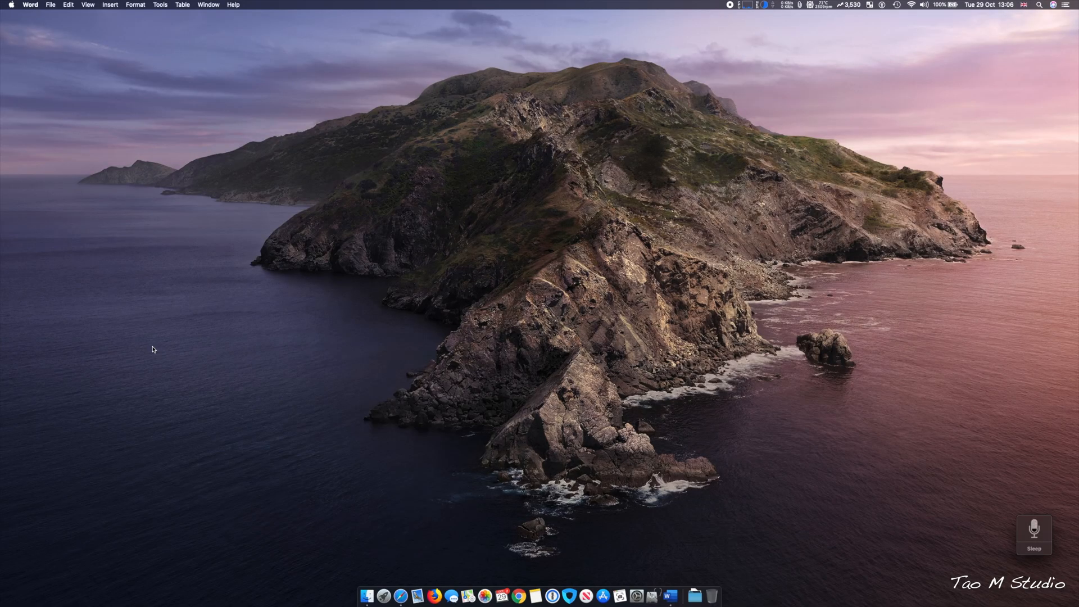
left_click(636, 595)
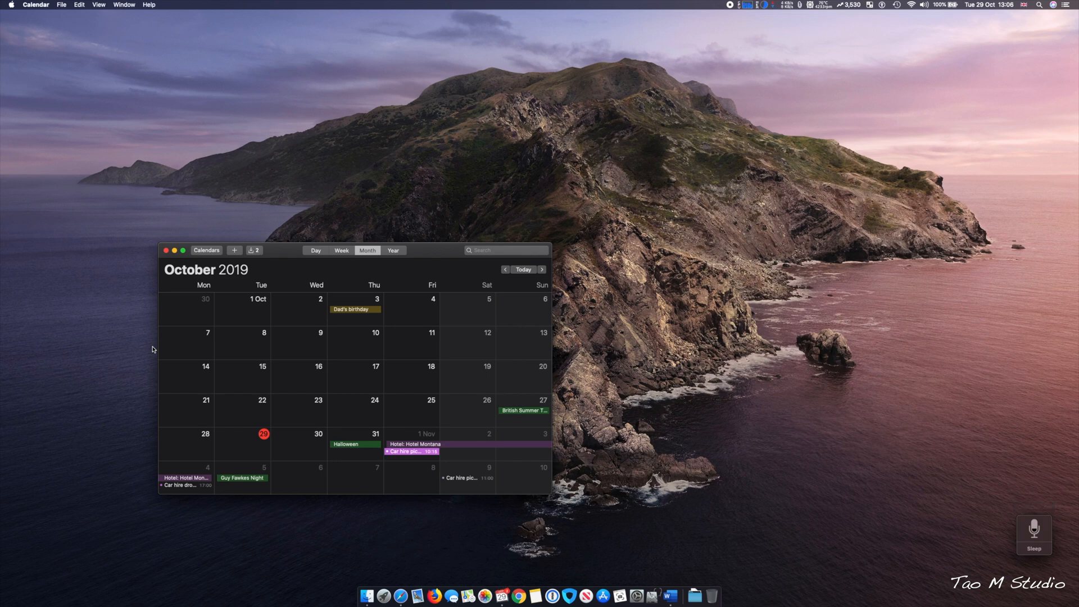
left_click(166, 249)
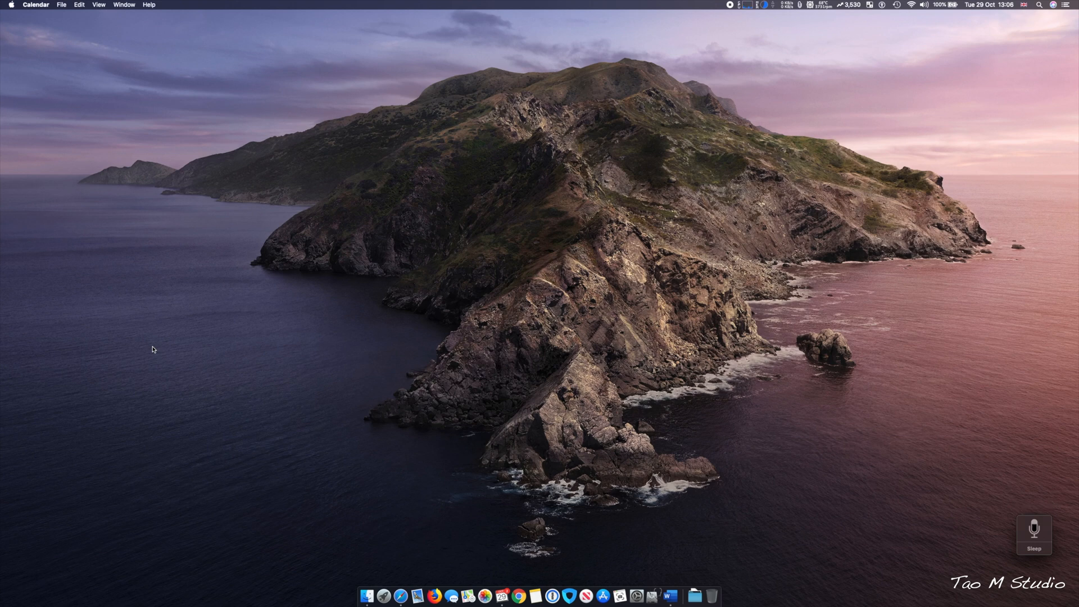